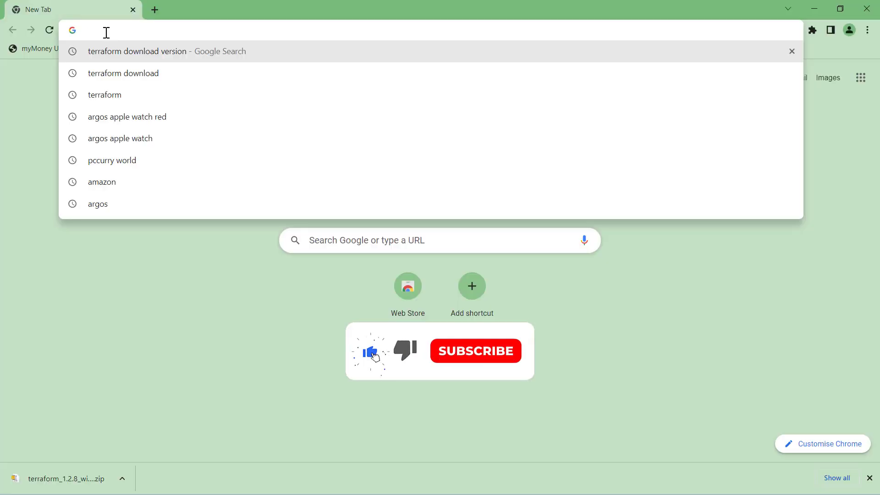
- Google 'vscode download' and open the official Visual Studio Code download result
text(vscode)
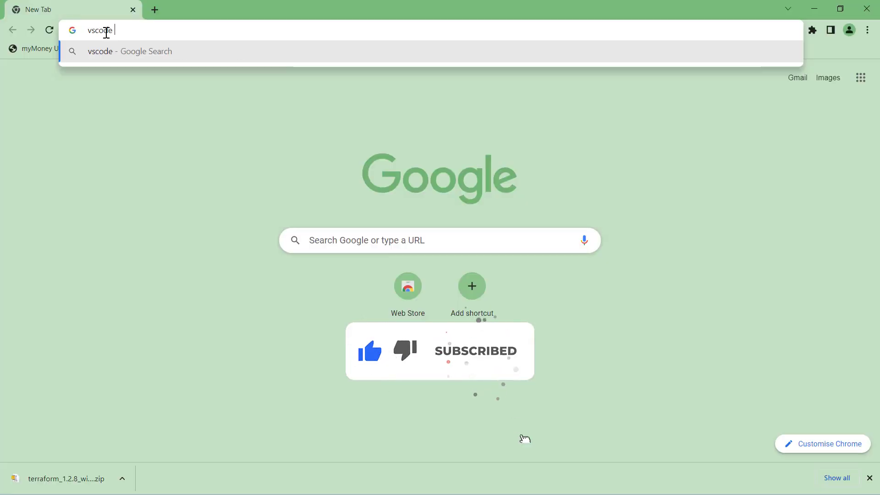
key(Return)
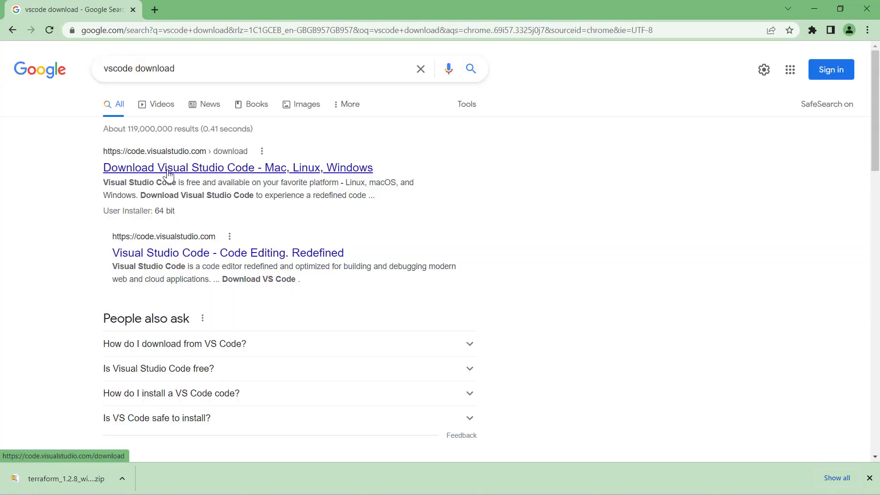
click(237, 167)
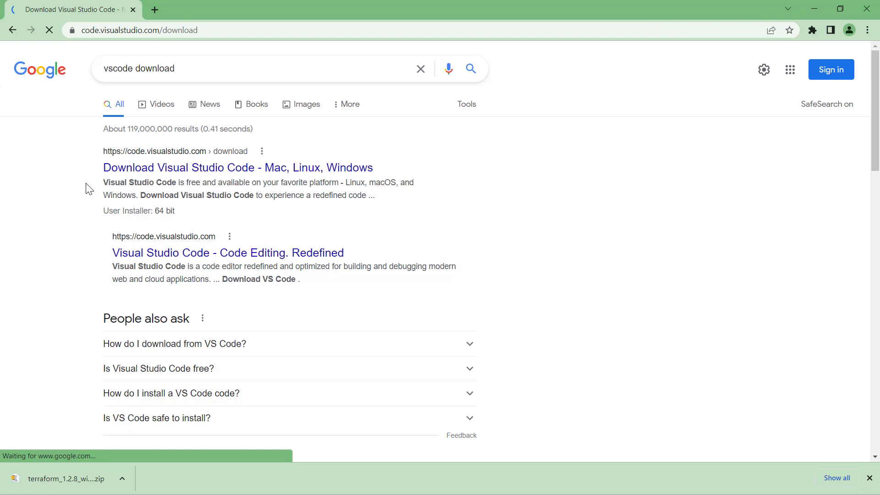
- Dismiss the cookie consent banner on the VS Code download page
click(237, 167)
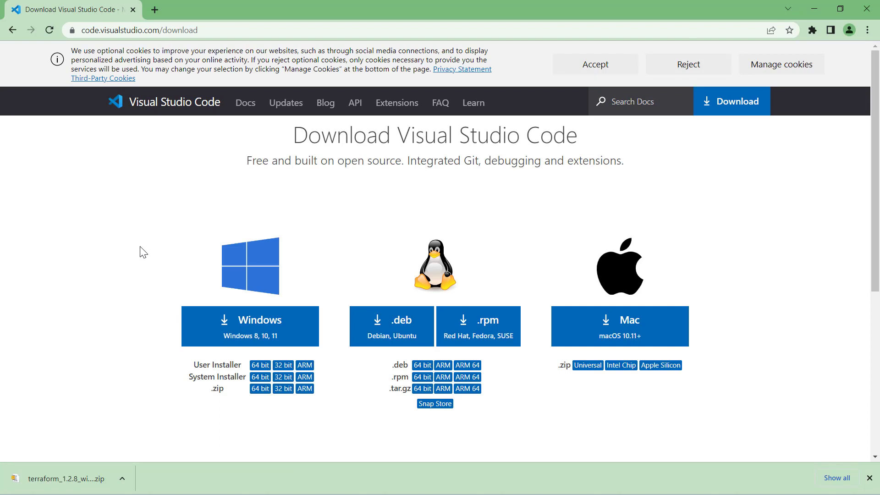
click(594, 64)
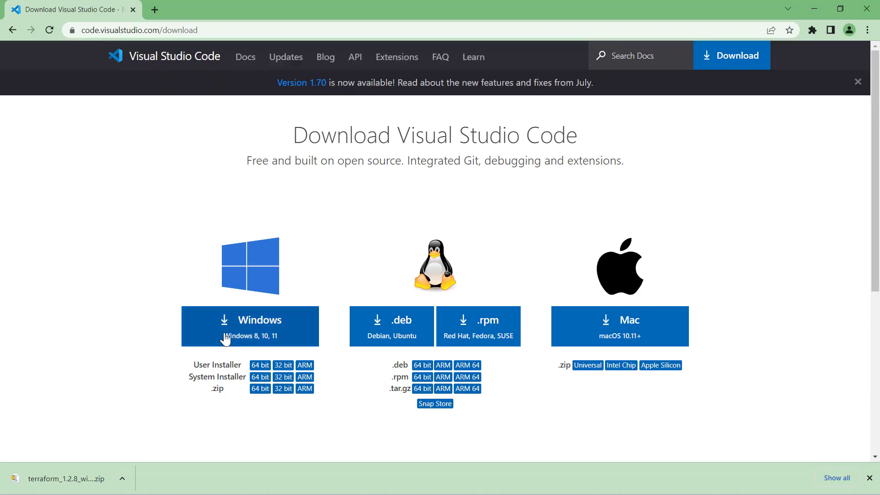
mouse_move(247, 330)
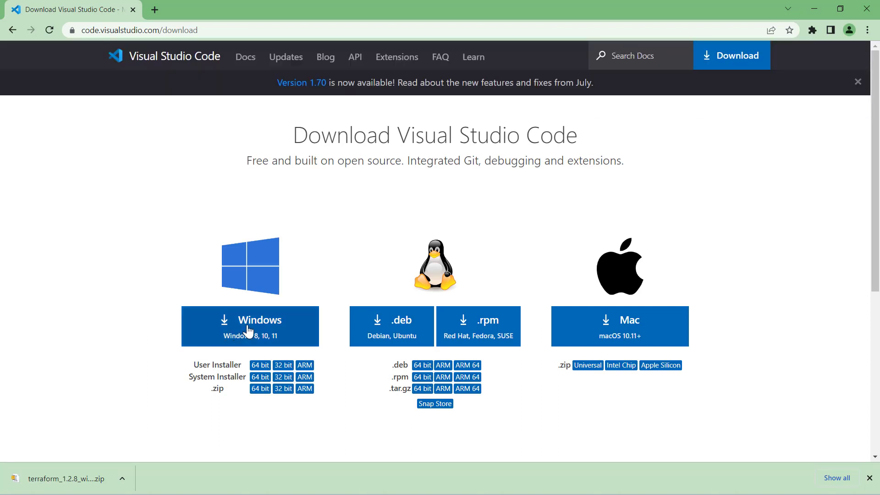
mouse_move(715, 453)
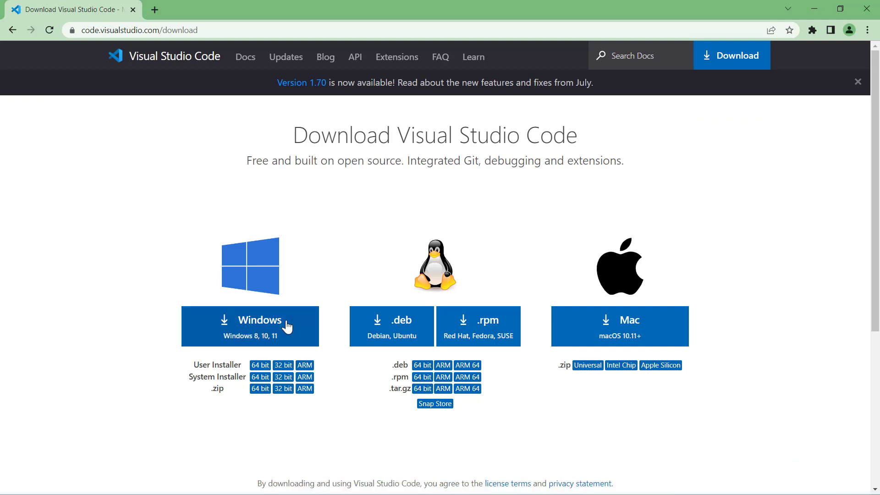
- Start the Windows VS Code installer download and scroll the Getting Started docs
click(245, 57)
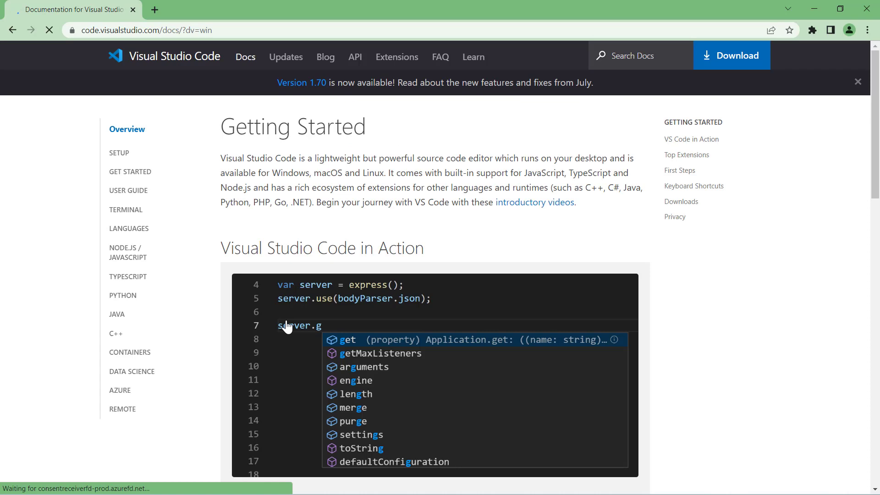
click(730, 54)
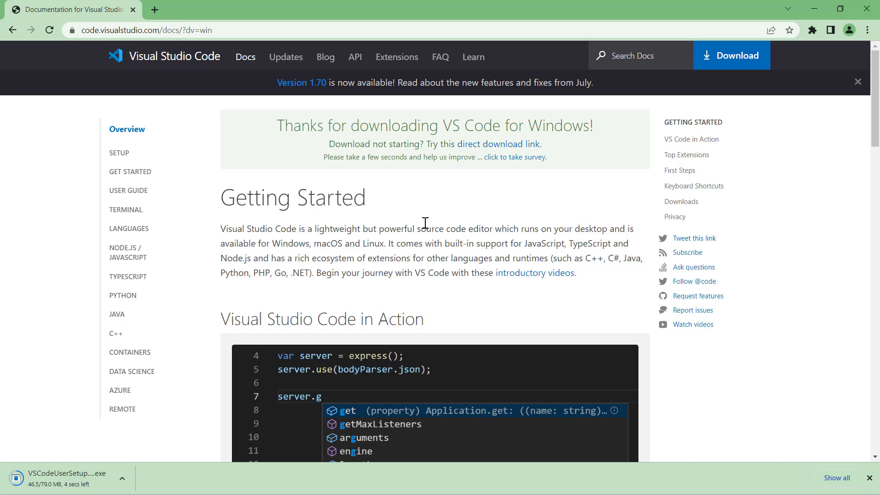
mouse_move(404, 223)
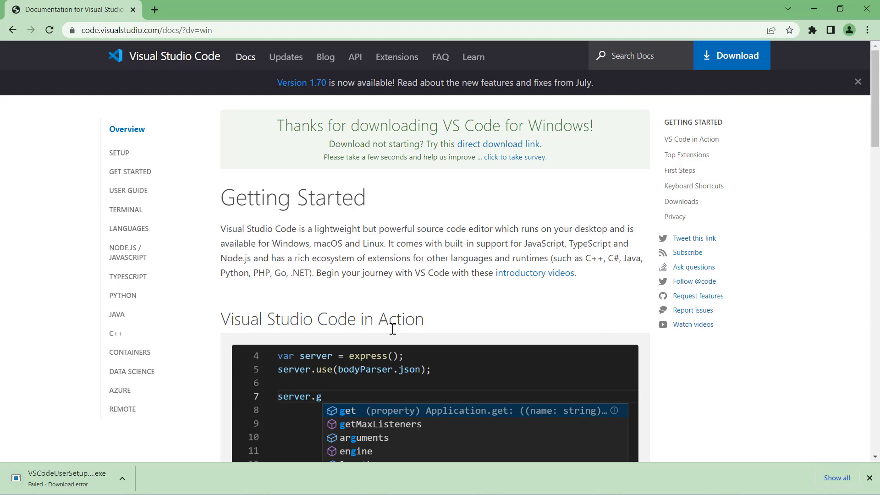
mouse_move(393, 328)
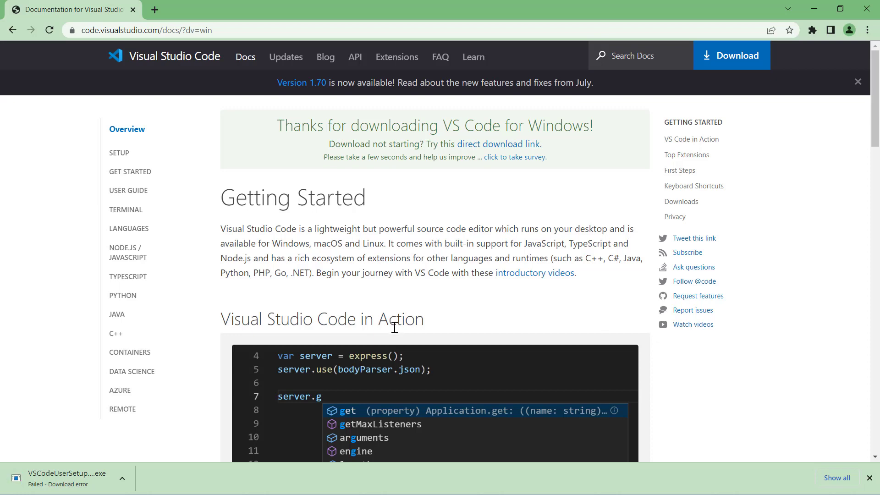
scroll(down, 3)
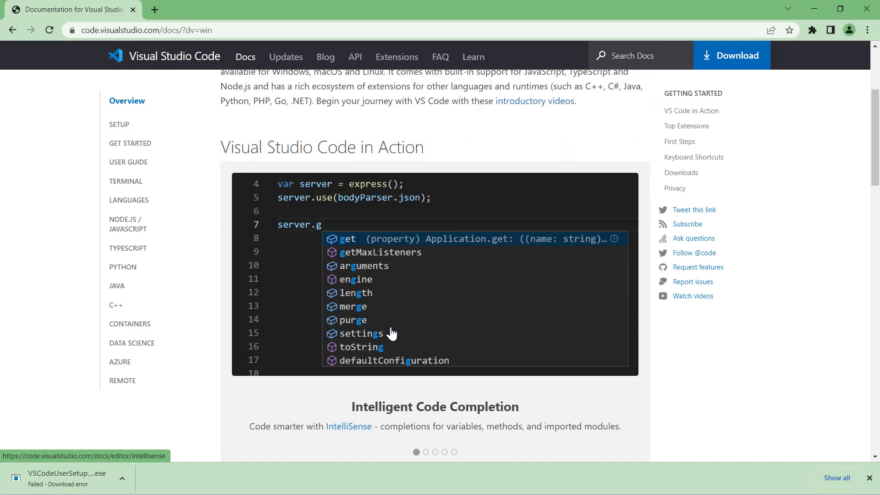
mouse_move(392, 320)
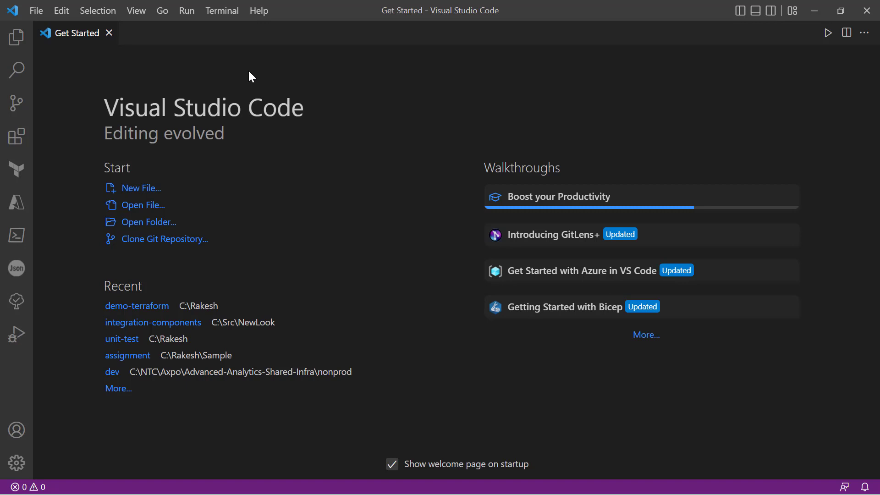
mouse_move(83, 50)
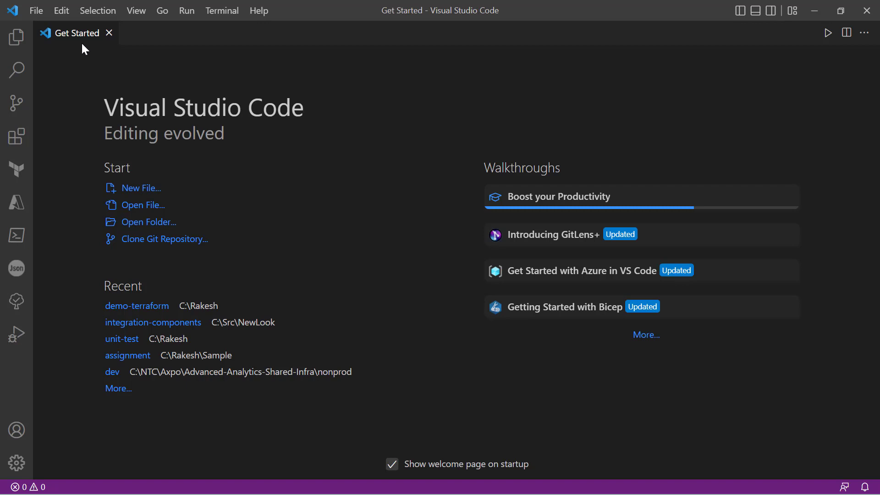
mouse_move(69, 40)
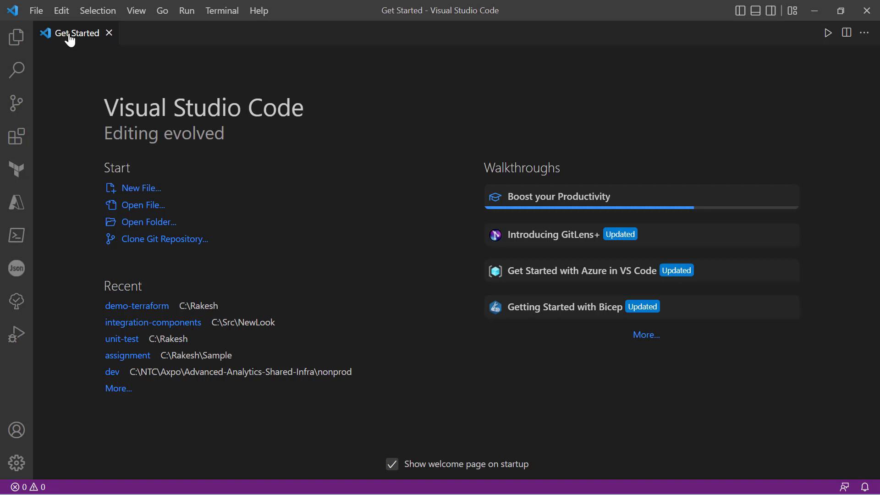
- Close the Get Started welcome tab
click(109, 32)
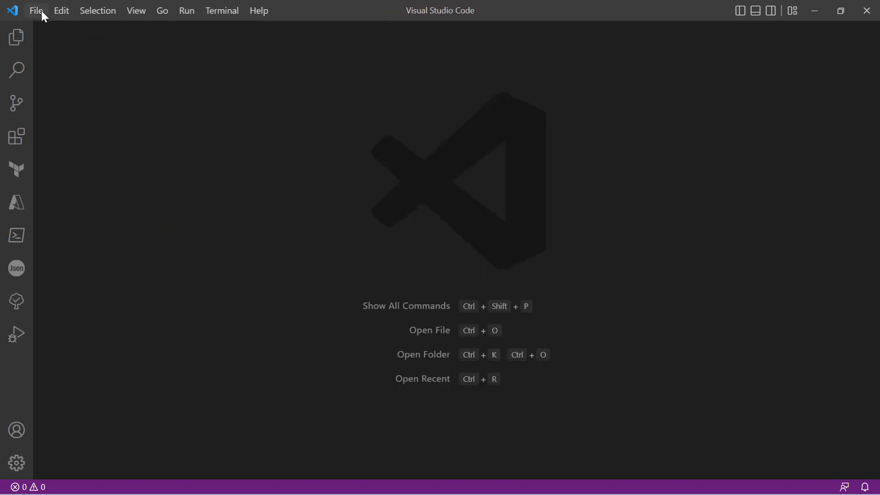
- Open the File menu to view New File, Open File and Open Folder
click(36, 10)
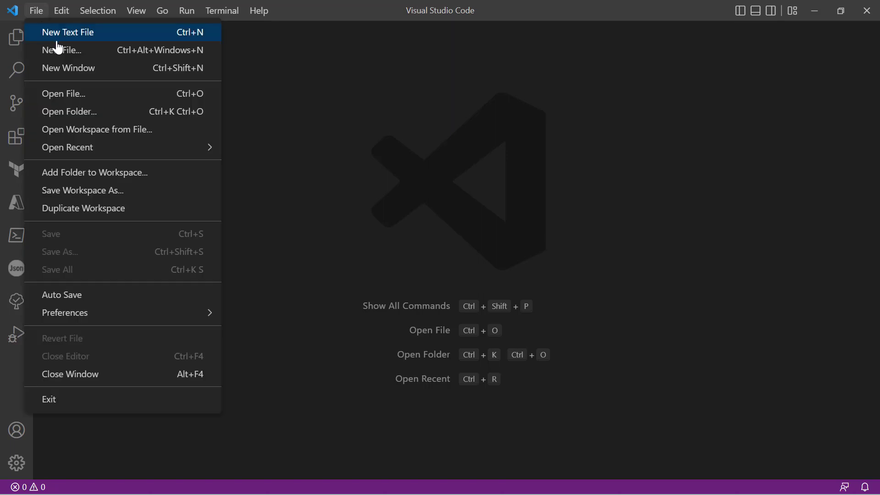
mouse_move(90, 53)
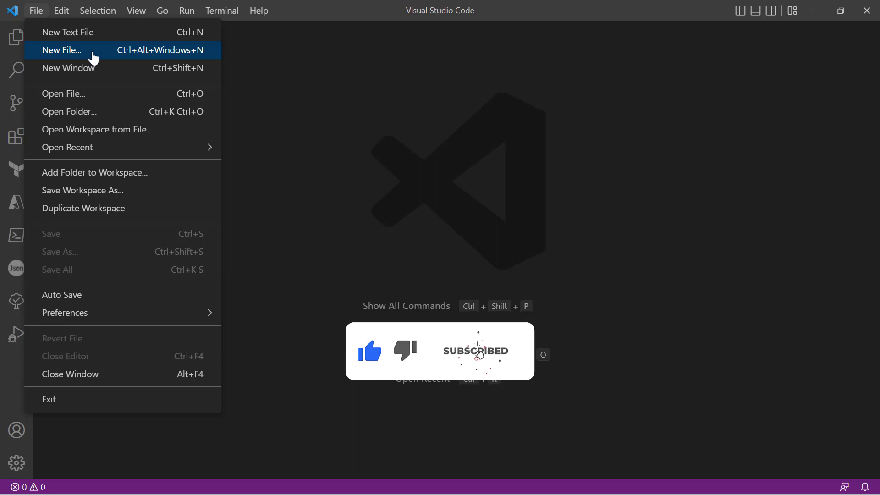
mouse_move(96, 68)
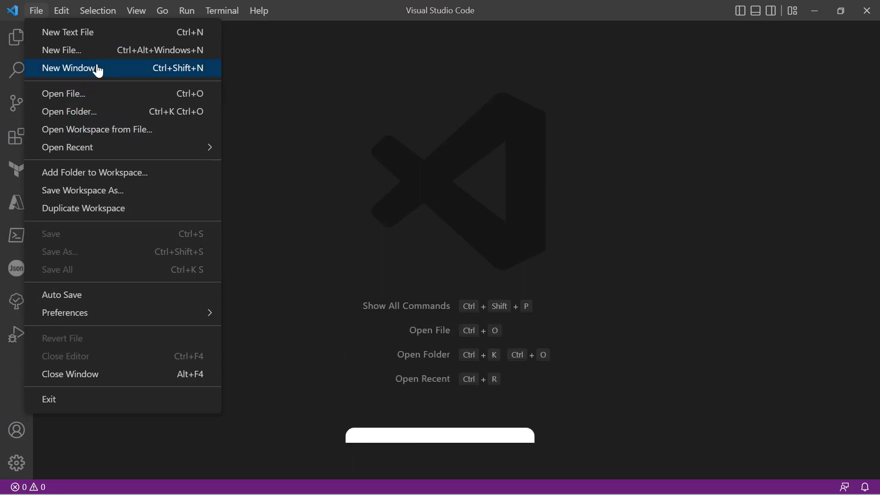
mouse_move(95, 93)
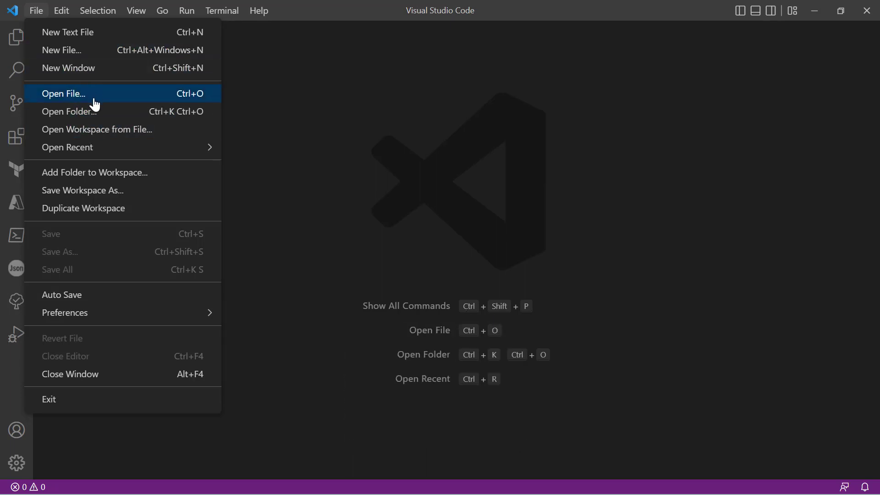
mouse_move(100, 111)
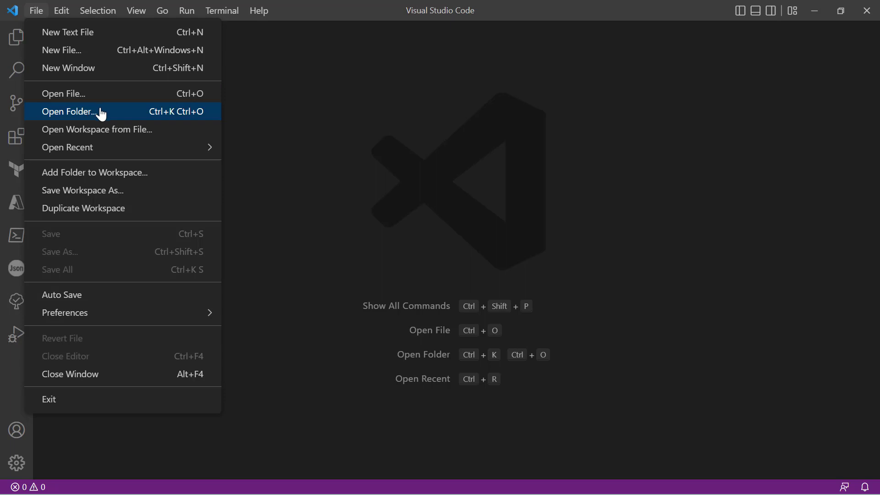
- Open the Terminal menu to view New Terminal and task commands
click(221, 10)
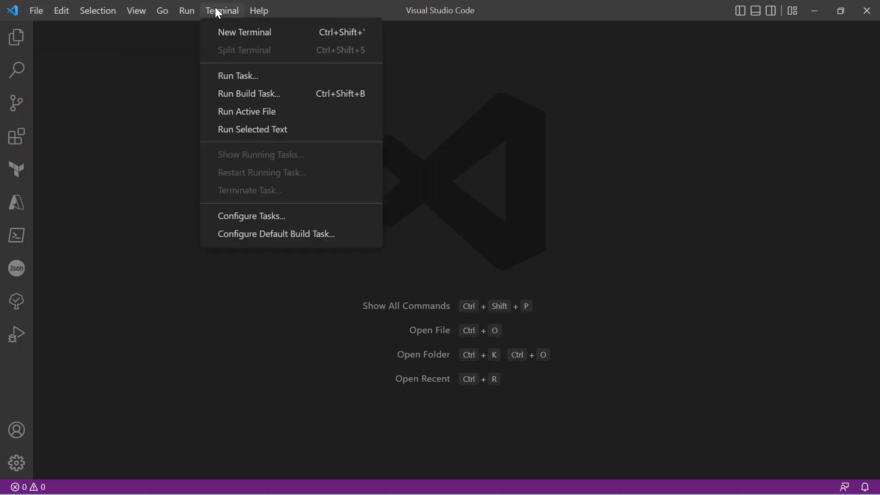
mouse_move(244, 32)
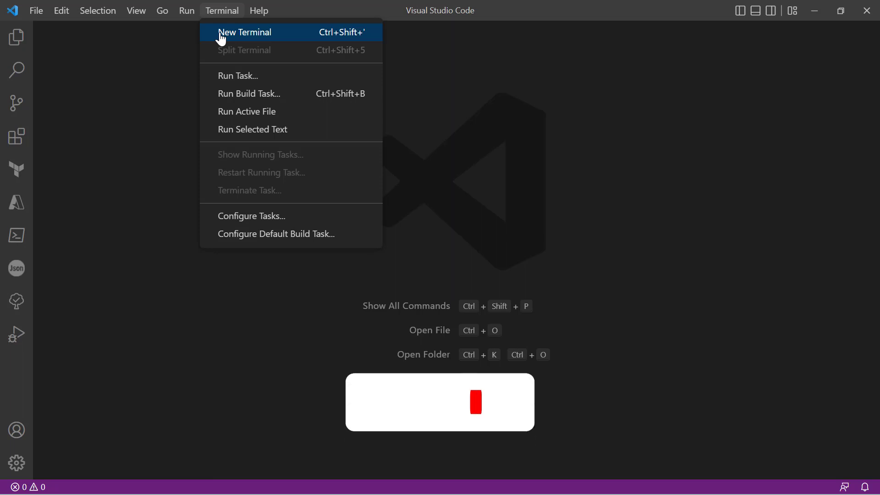
mouse_move(102, 57)
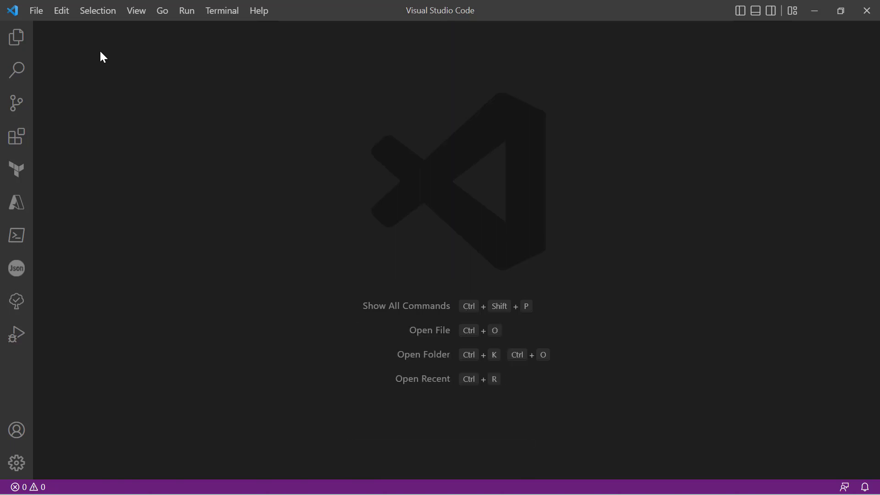
mouse_move(15, 168)
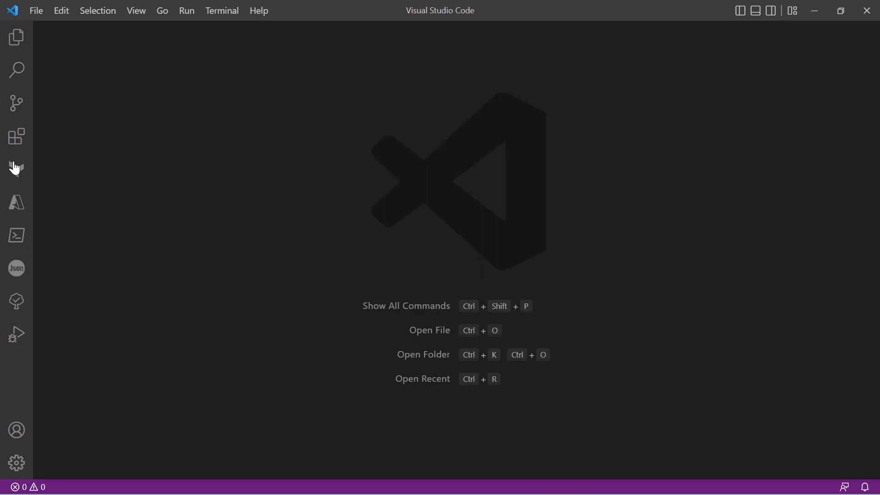
mouse_move(16, 137)
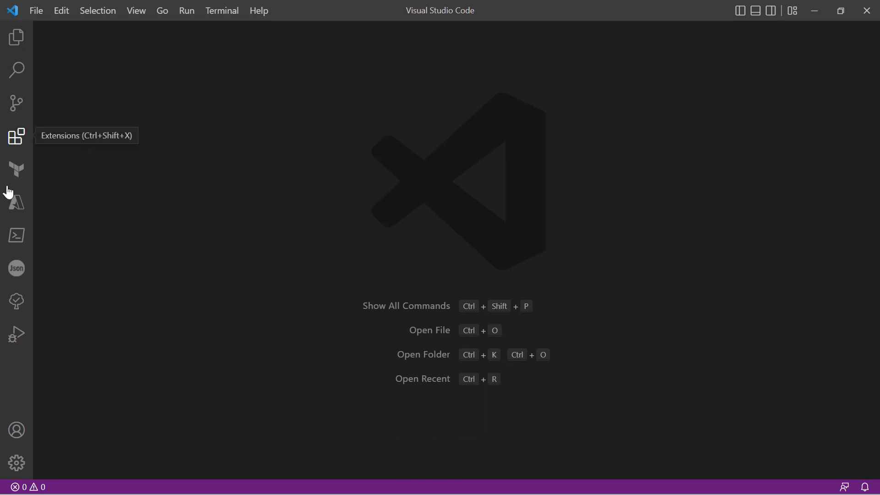
mouse_move(15, 249)
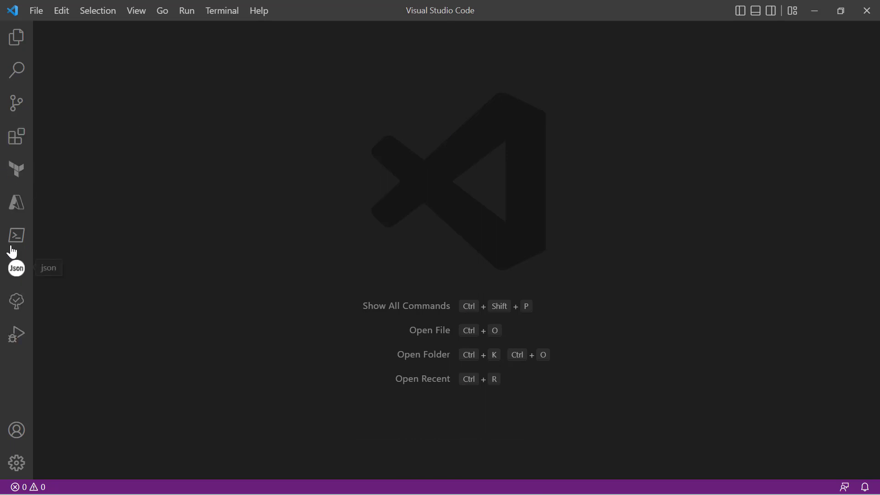
mouse_move(7, 391)
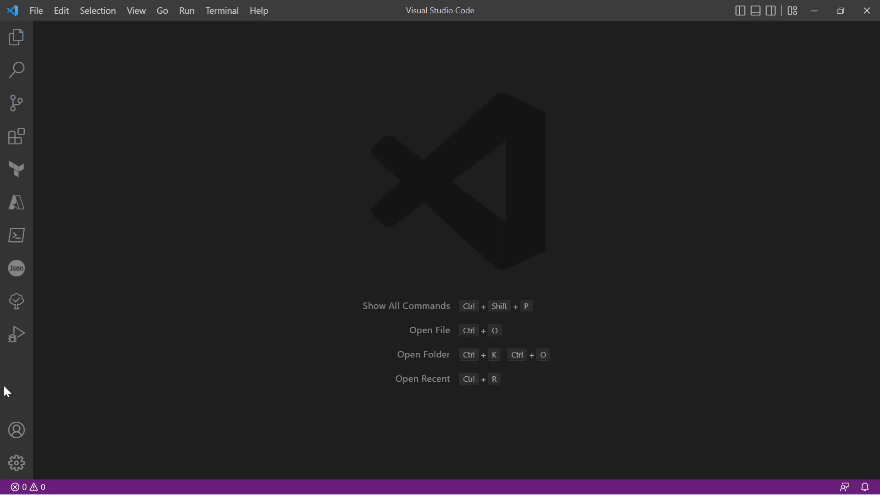
mouse_move(16, 301)
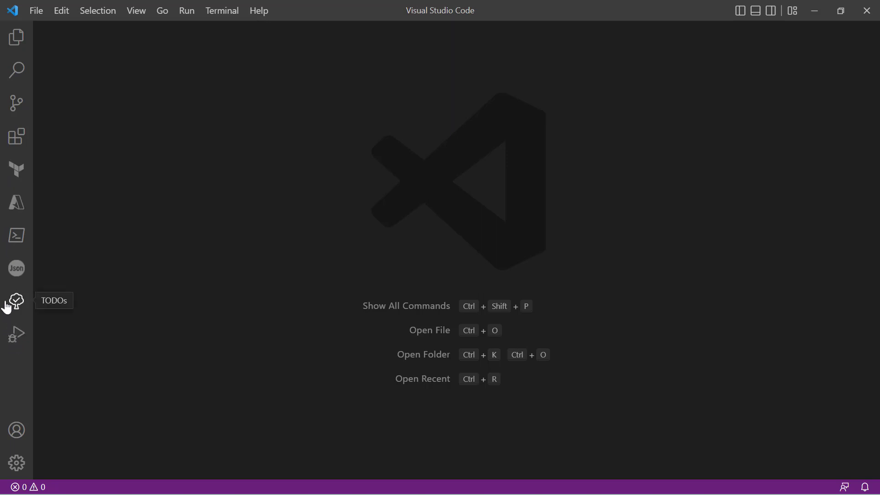
mouse_move(17, 136)
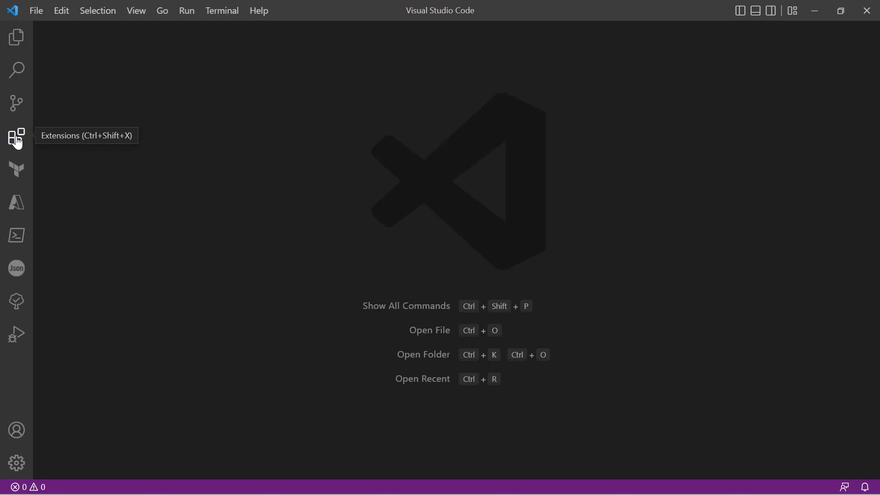
- Search extensions for 'terraform' and open the HashiCorp Terraform extension details
click(17, 137)
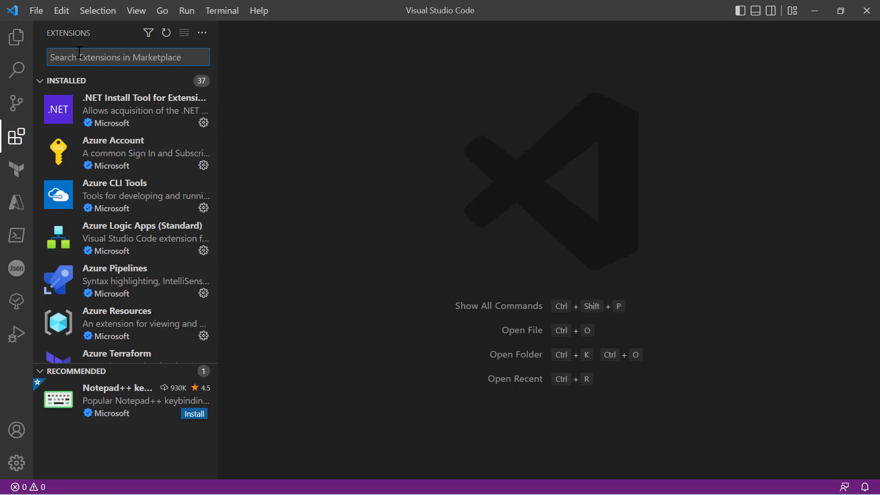
text(terraform)
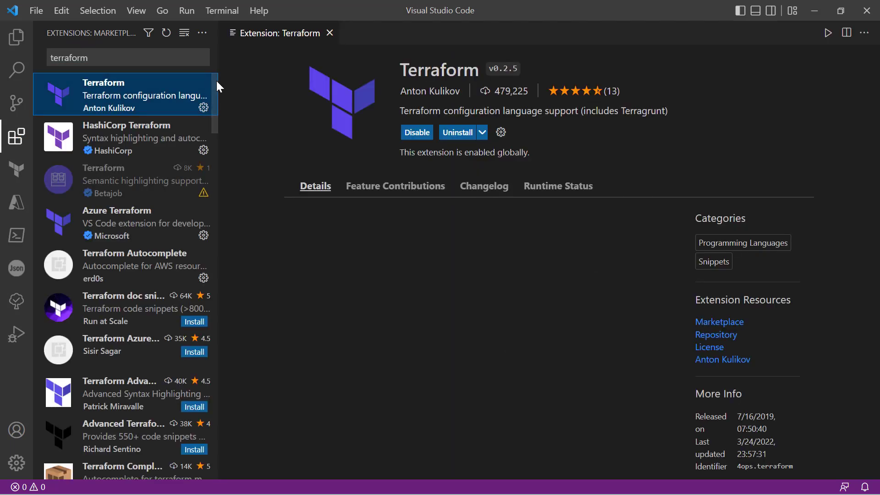
mouse_move(408, 75)
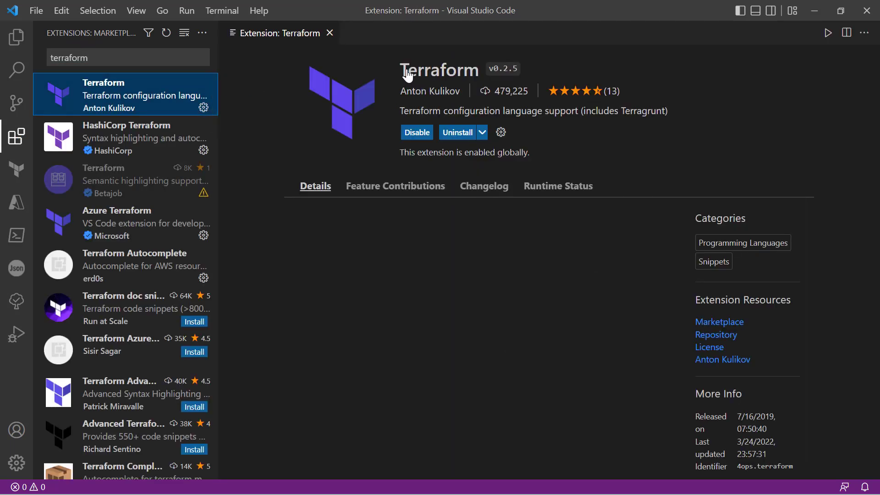
mouse_move(468, 82)
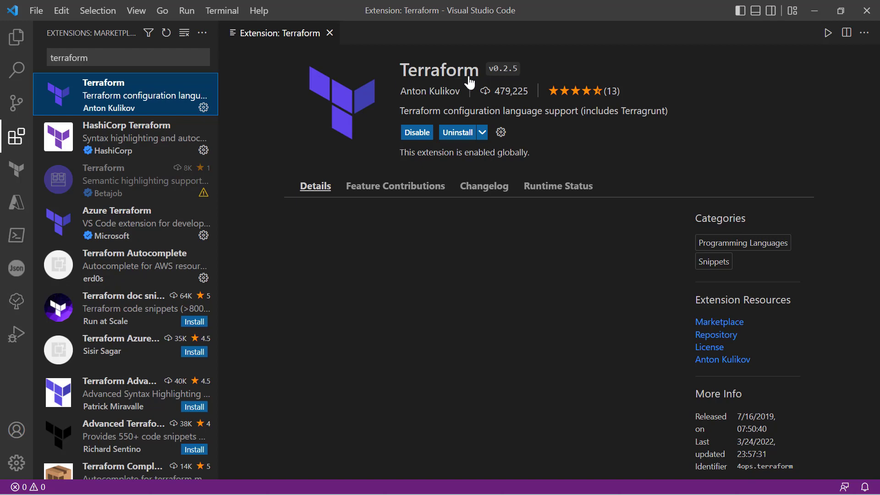
scroll(down, 3)
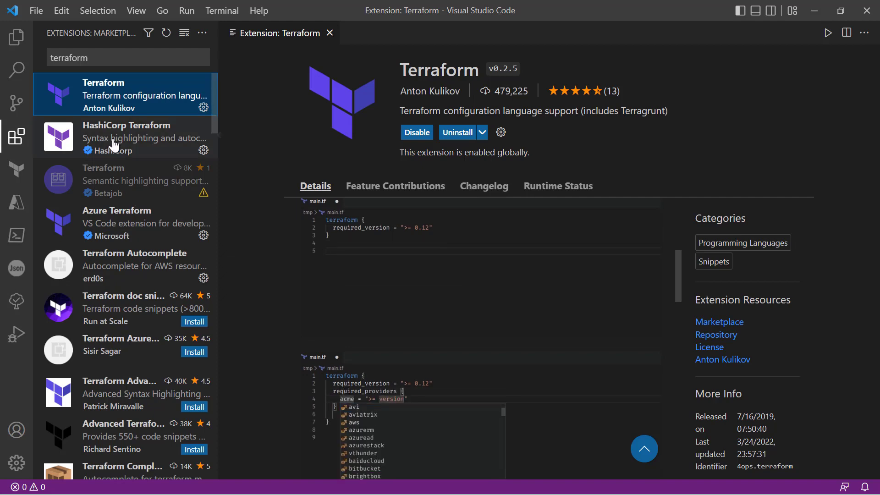
click(117, 222)
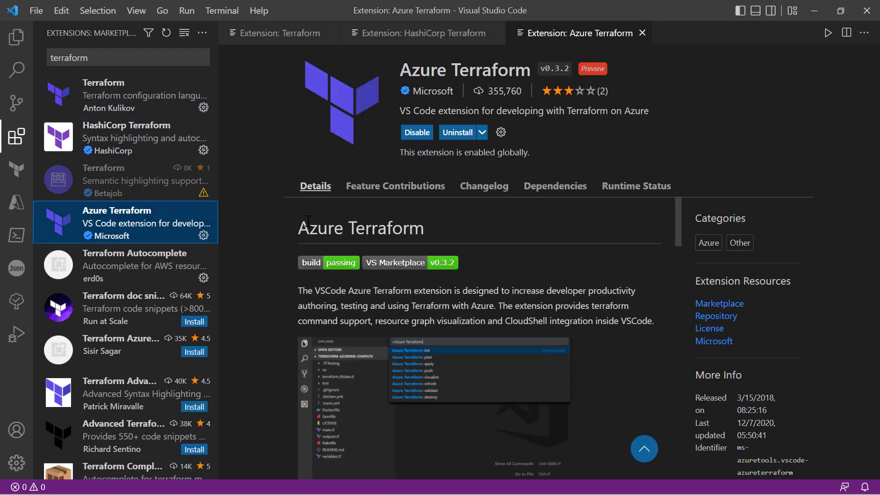
mouse_move(246, 256)
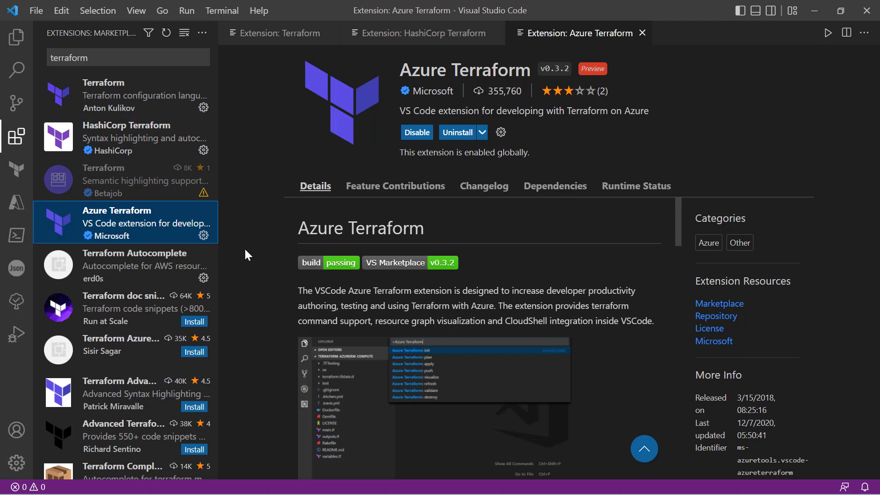
mouse_move(245, 250)
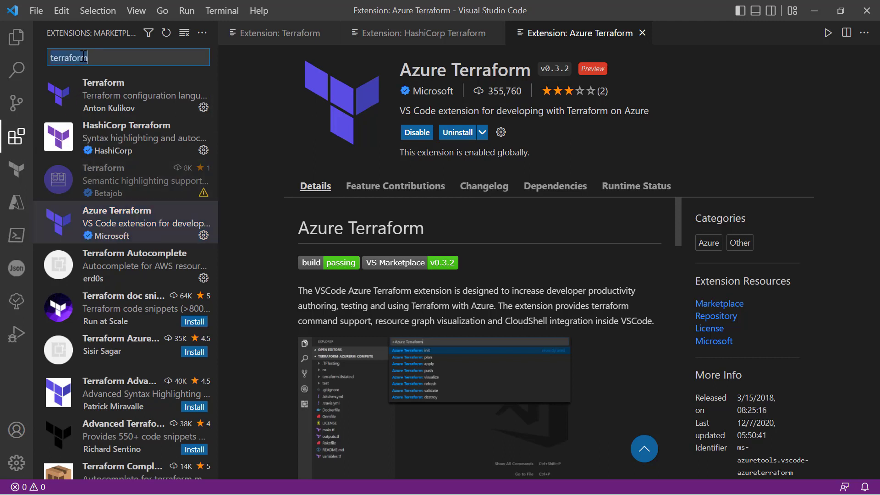
- Search the extensions marketplace for 'git'
text(git)
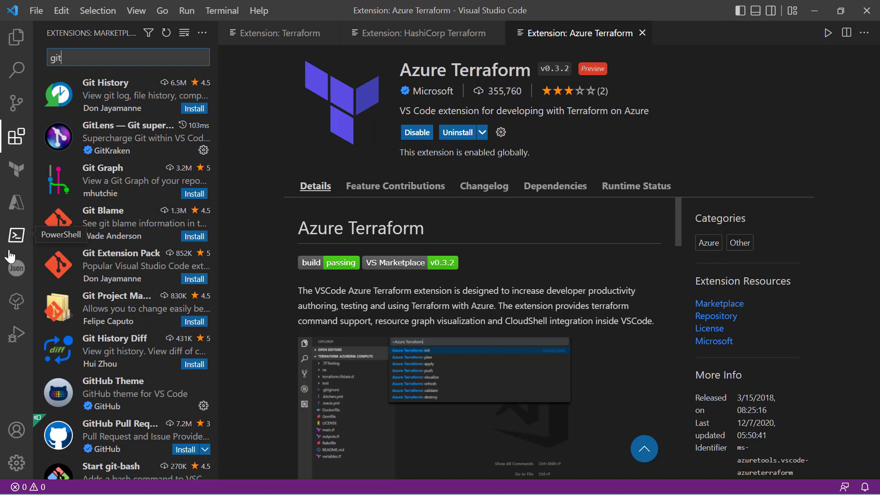
mouse_move(17, 303)
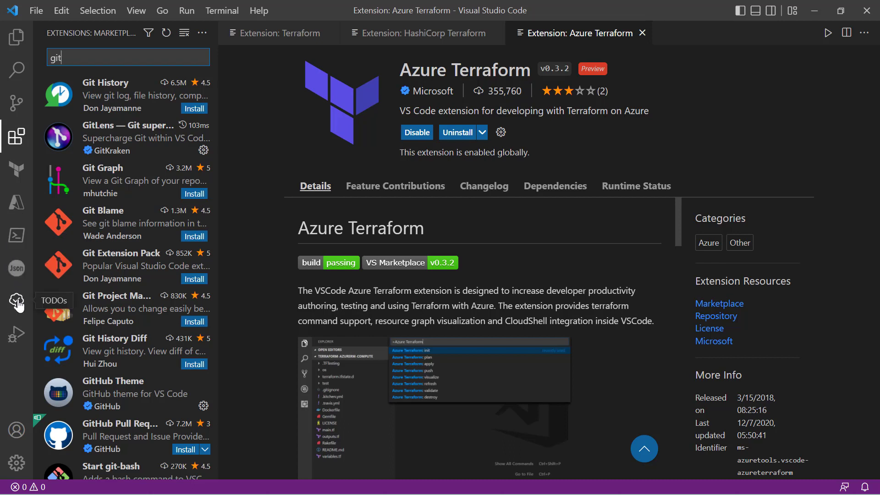
mouse_move(16, 335)
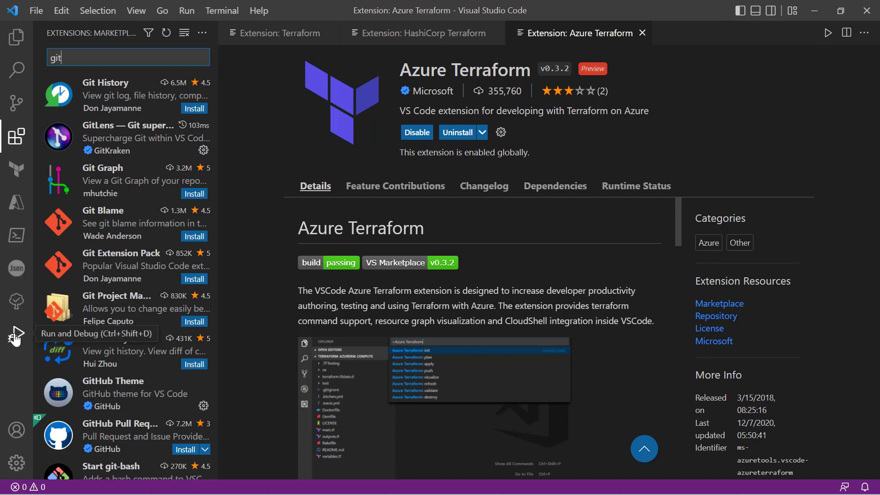
mouse_move(171, 167)
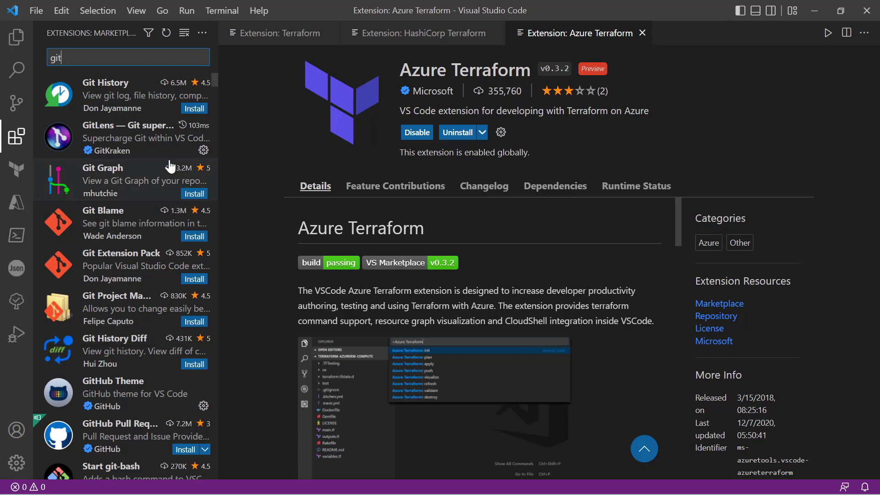
mouse_move(565, 32)
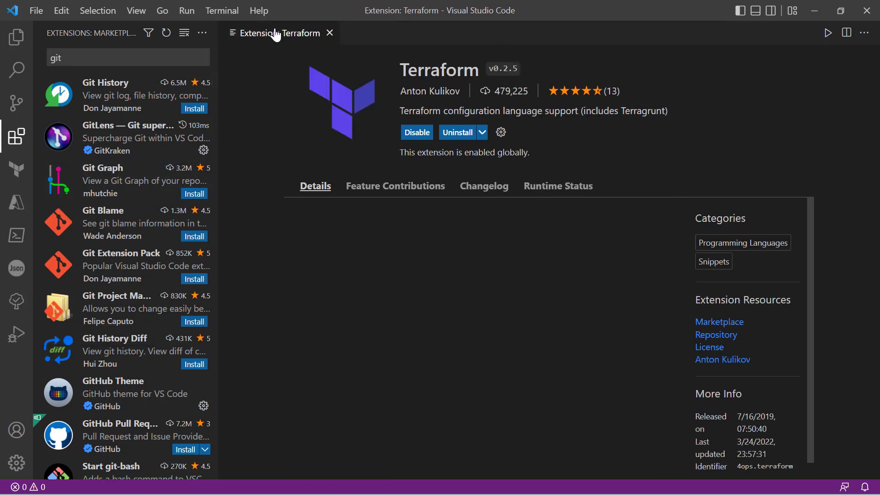
- Close the extension tab and open C:\Youtube\Terraform as the workspace folder
click(329, 32)
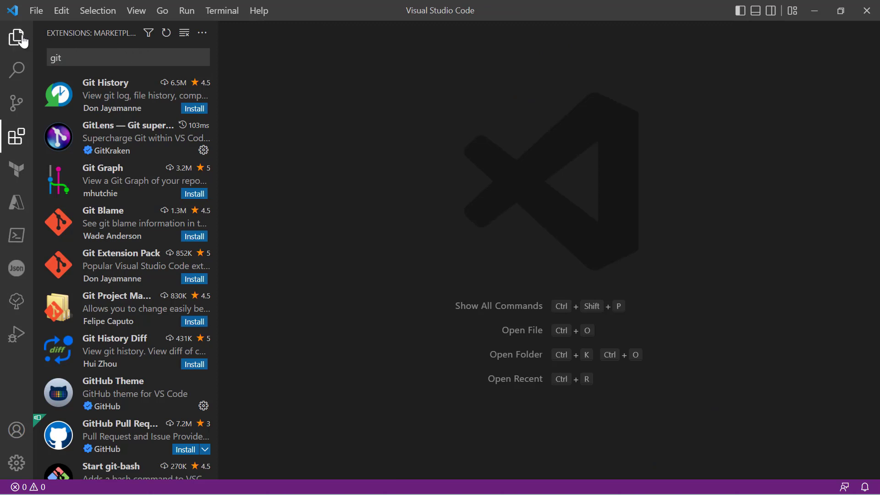
click(17, 37)
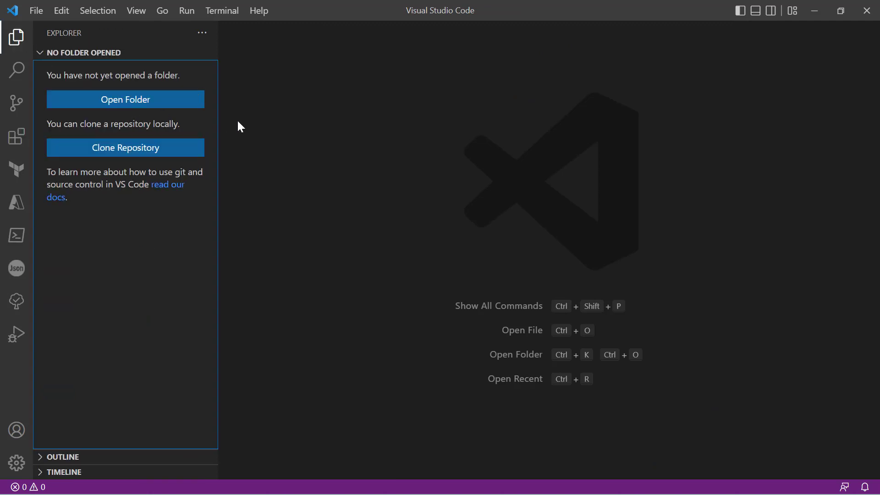
mouse_move(27, 26)
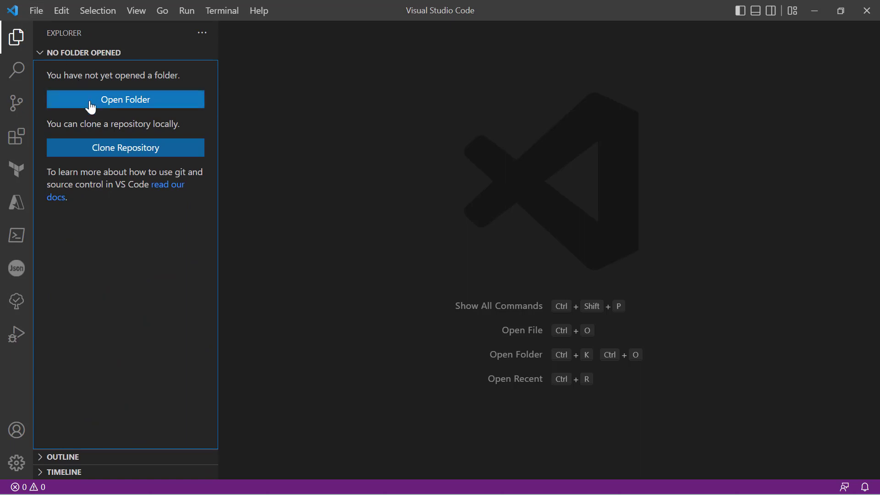
mouse_move(35, 10)
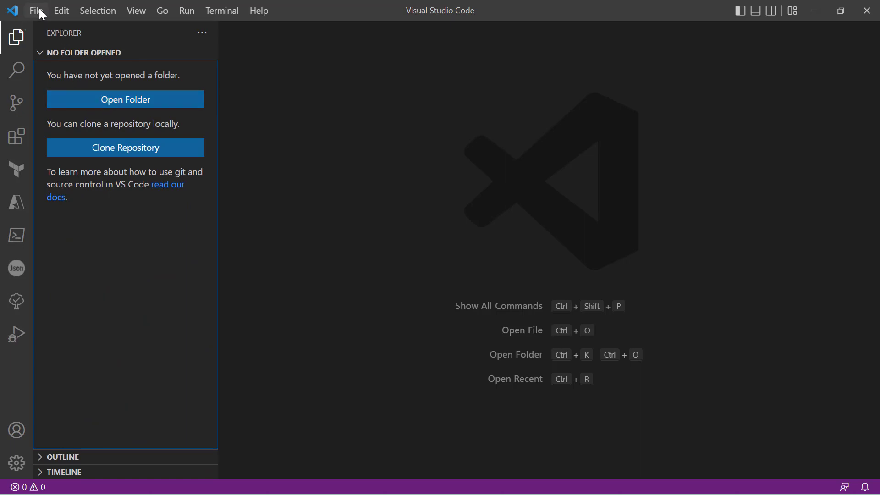
click(37, 10)
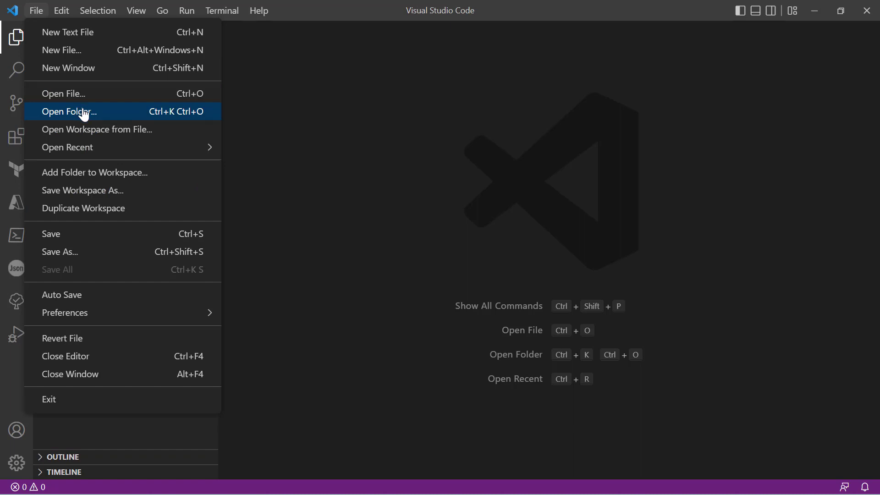
click(69, 111)
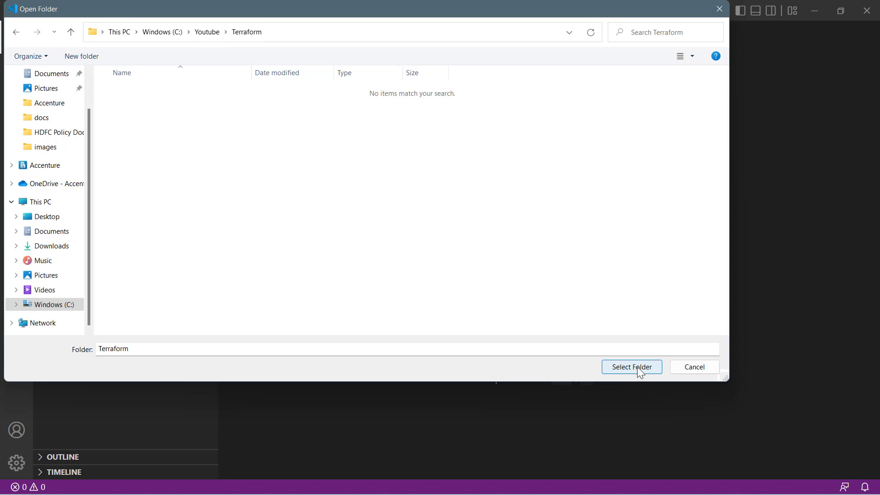
click(631, 366)
text(ma)
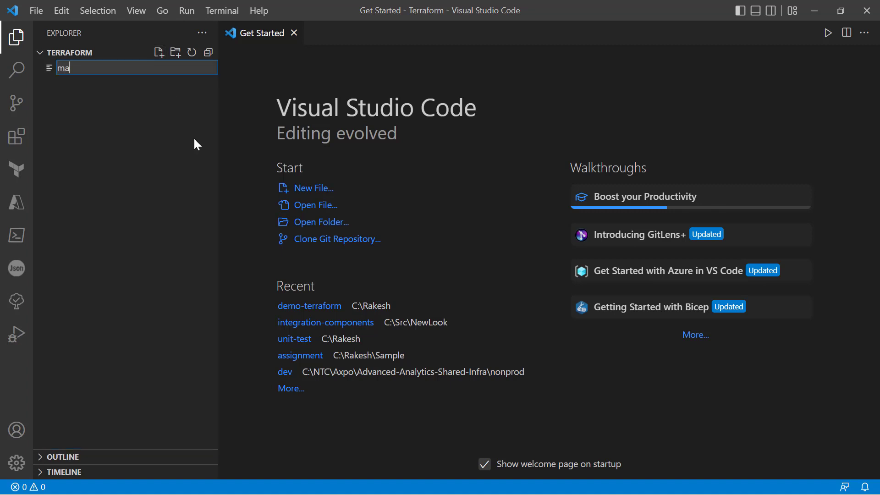
- Name the new file main.tf and write an output "name" block with value "hi from"
text(in.tf)
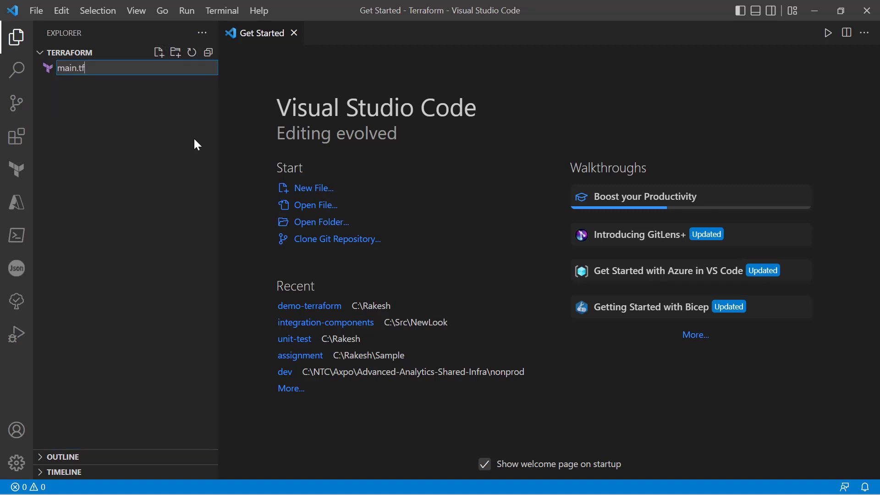
key(Return)
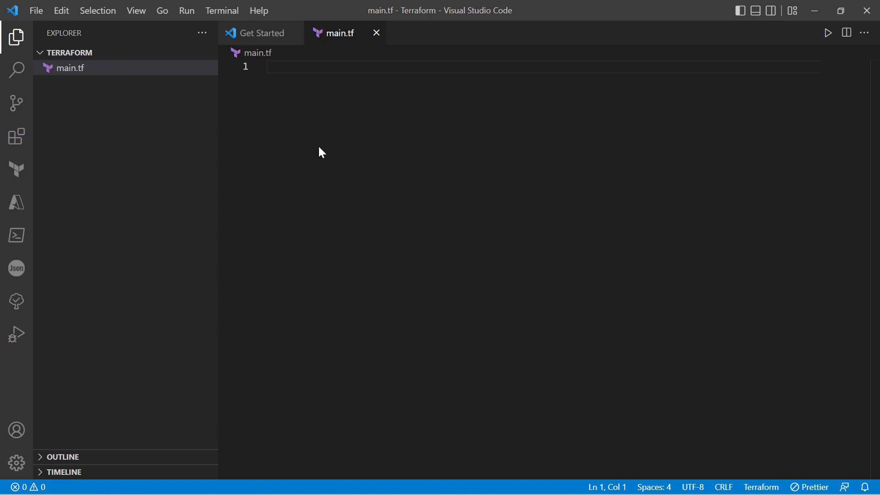
text(output "name" {)
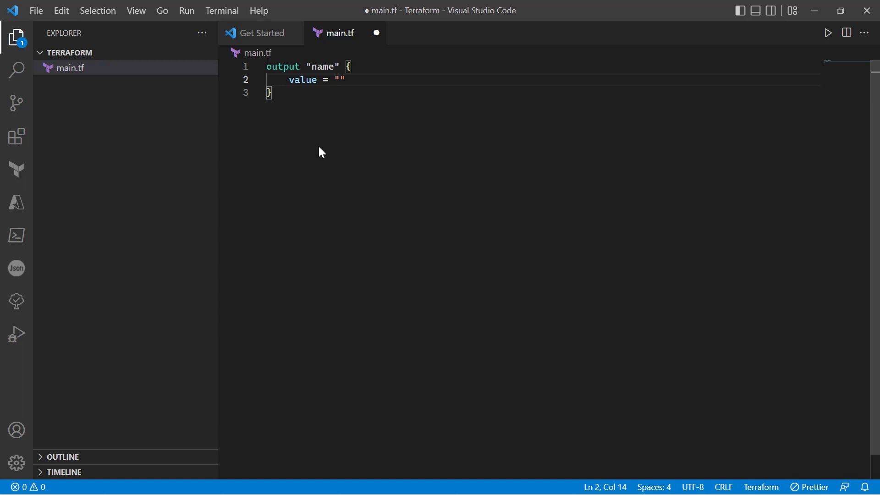
text(hi from)
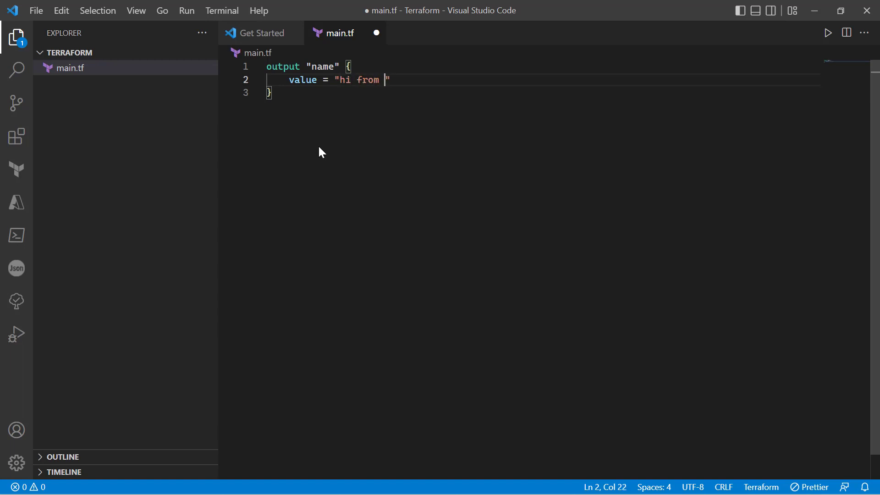
- Run terraform plan in main.tf's folder terminal, then fix the output value to 'hi from terraform'
right_click(69, 68)
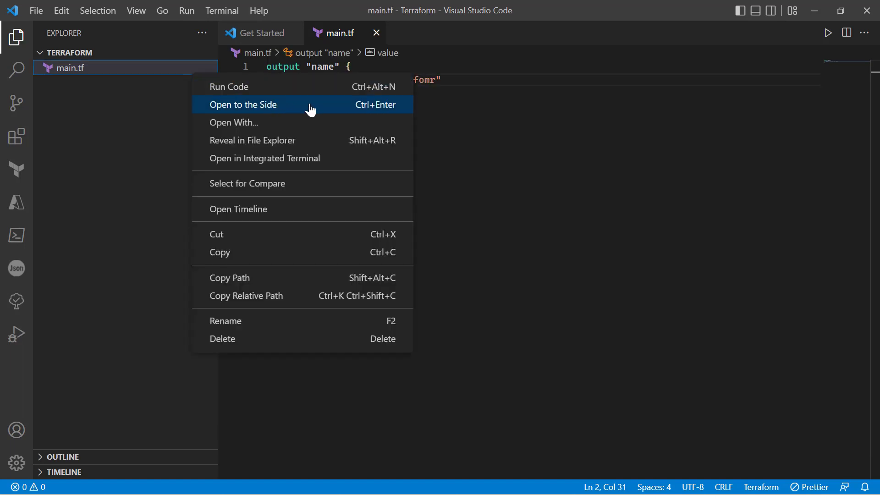
click(264, 158)
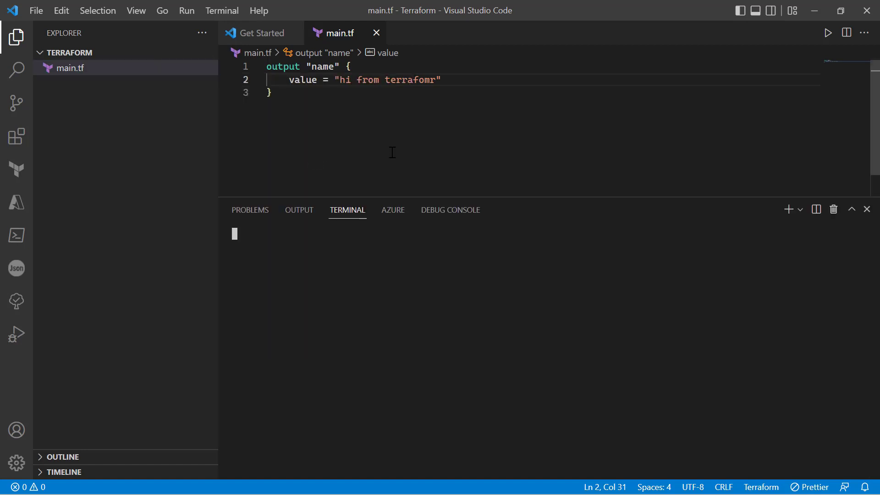
text(terrafomr)
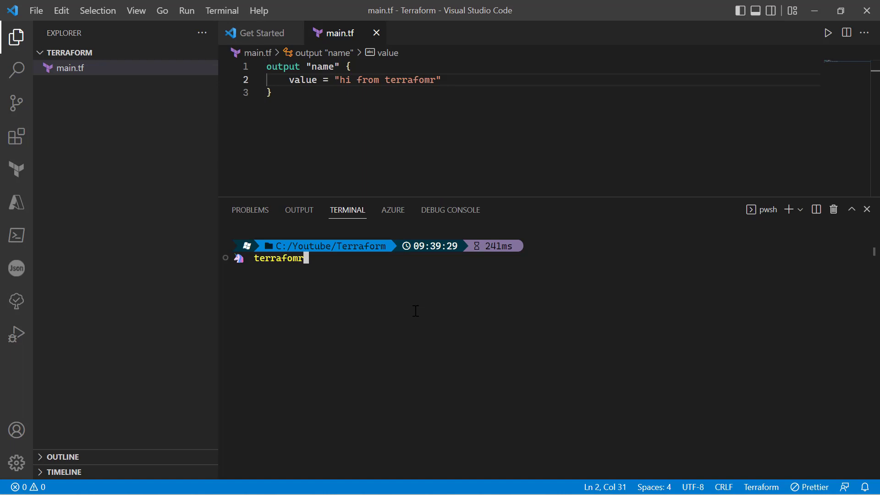
key(Backspace)
text(rm p)
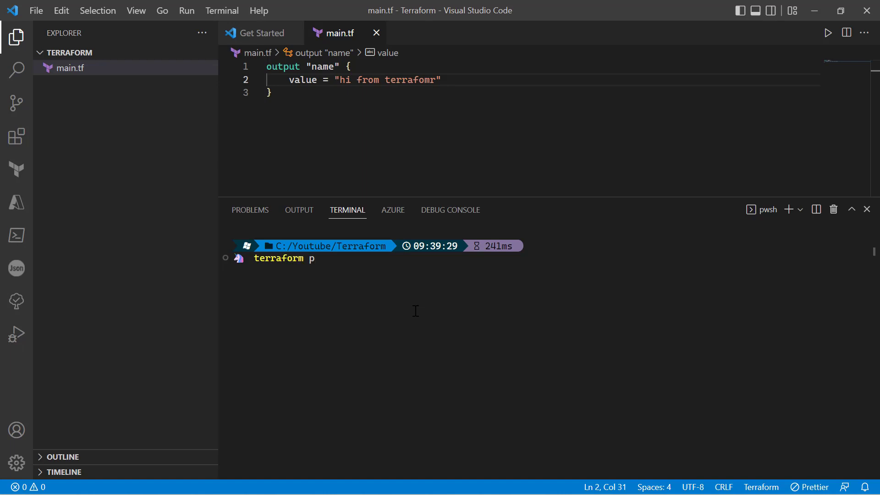
key(Return)
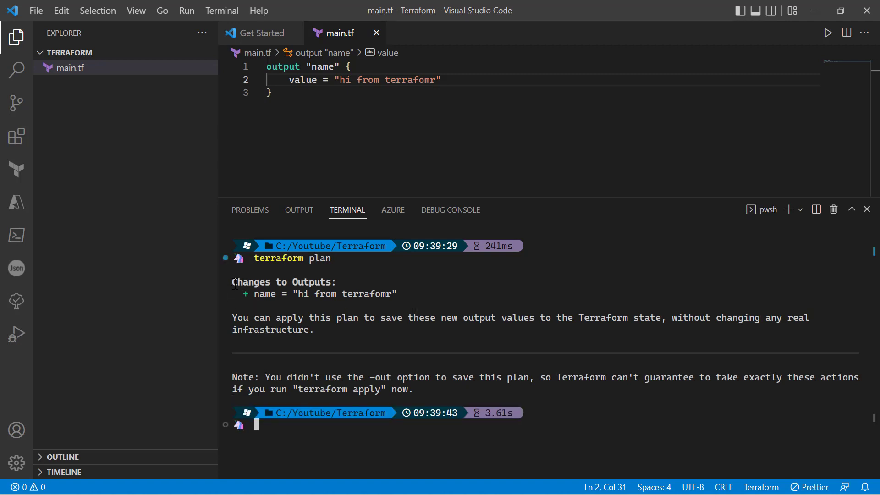
double_click(314, 294)
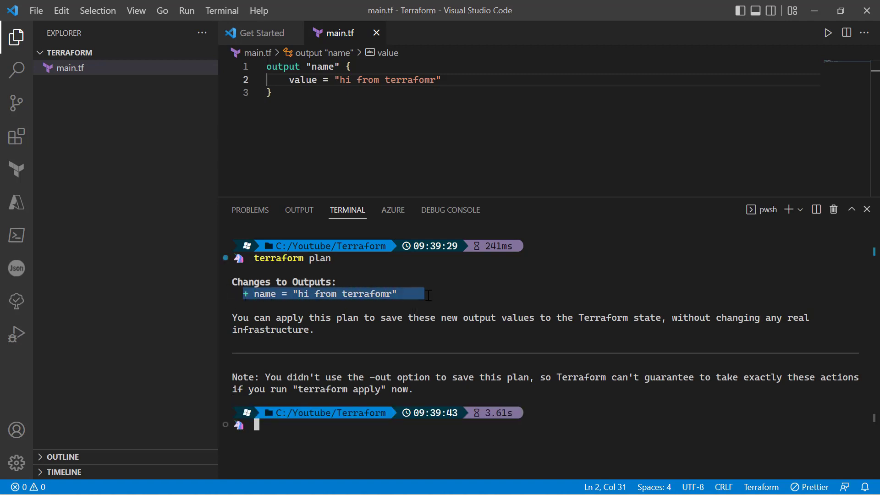
mouse_move(384, 101)
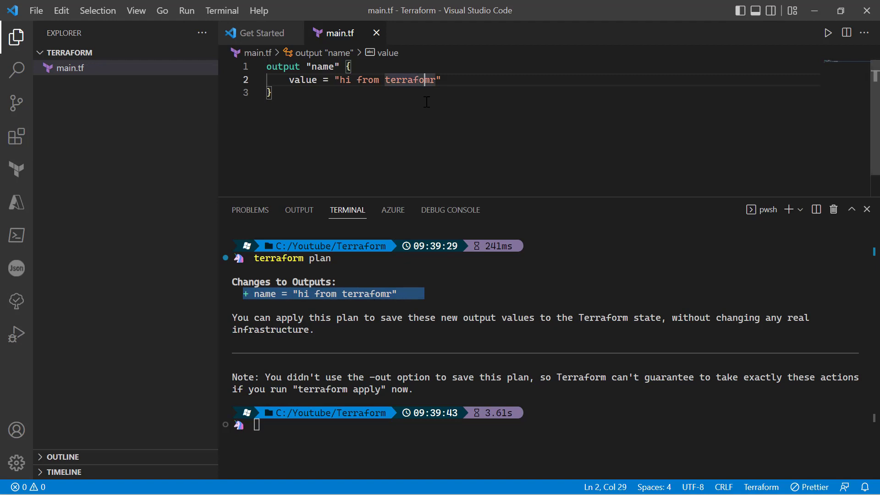
text(terraform)
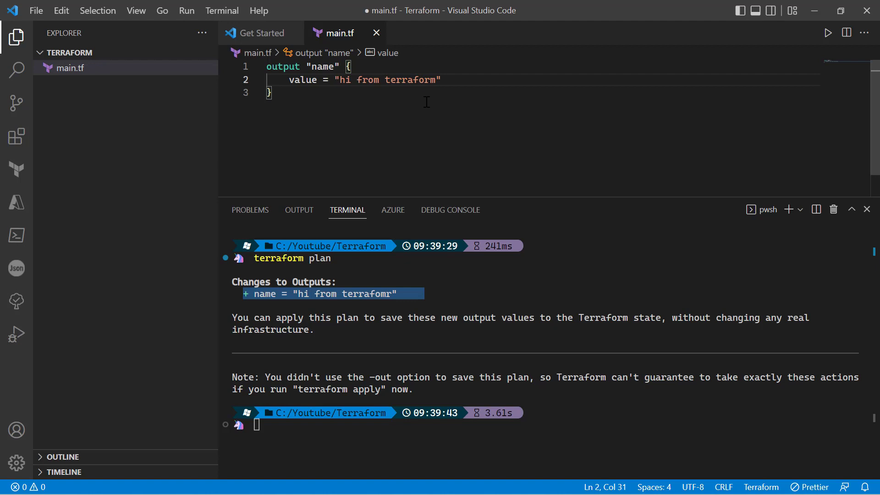